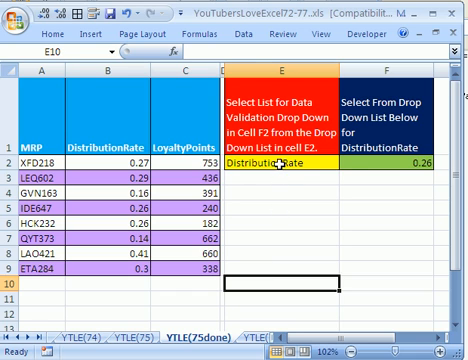
Step: Switch E2 from MRP to LoyaltyPoints and pick 182 from F2's loyalty values
{"action": "left_click", "coordinate": [285, 161]}
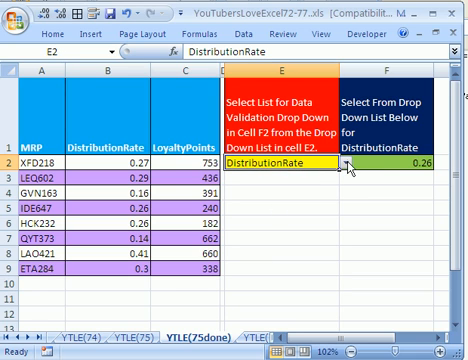
{"action": "left_click", "coordinate": [348, 158]}
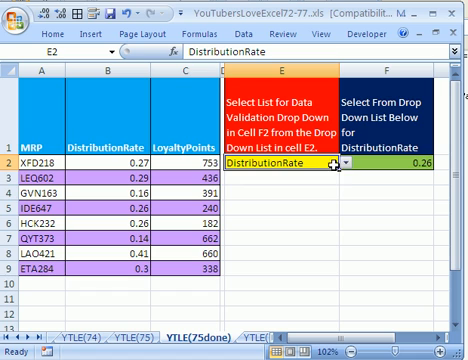
{"action": "left_click", "coordinate": [343, 158]}
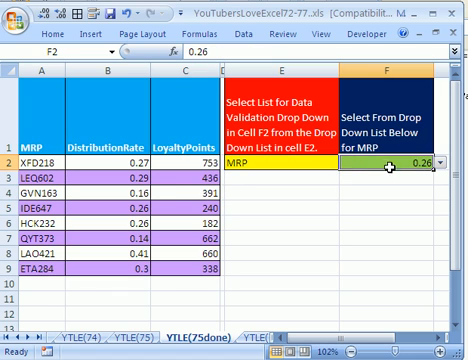
{"action": "left_click", "coordinate": [450, 161]}
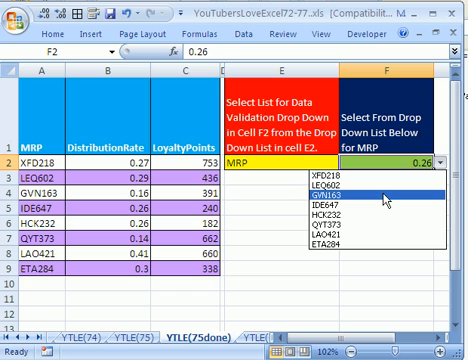
{"action": "mouse_move", "coordinate": [372, 203]}
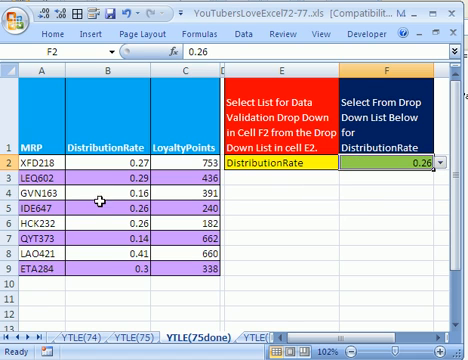
{"action": "left_click", "coordinate": [345, 160]}
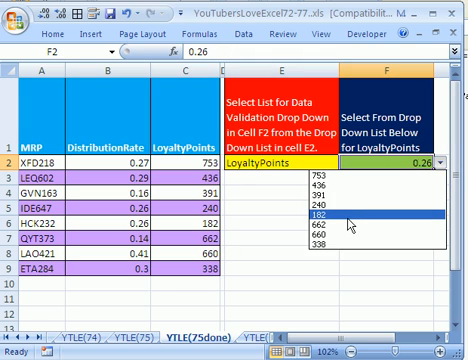
{"action": "left_click", "coordinate": [360, 214]}
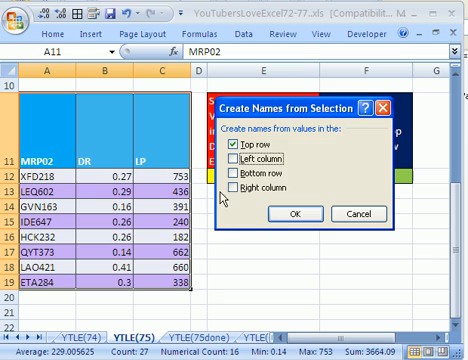
Step: Create names MRP02, DR and LP from the top row of A11:C19 and check them
{"action": "left_click", "coordinate": [297, 211]}
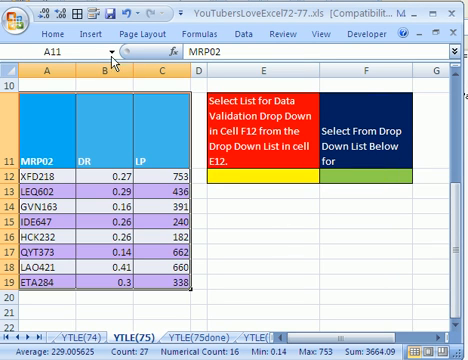
{"action": "left_click", "coordinate": [108, 46]}
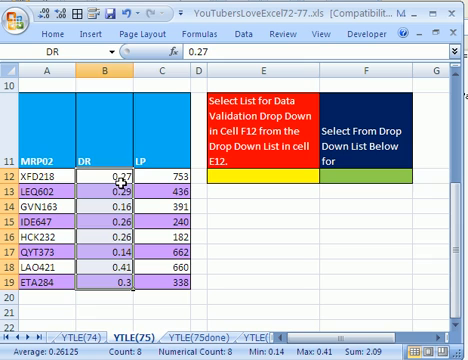
{"action": "left_click", "coordinate": [48, 184]}
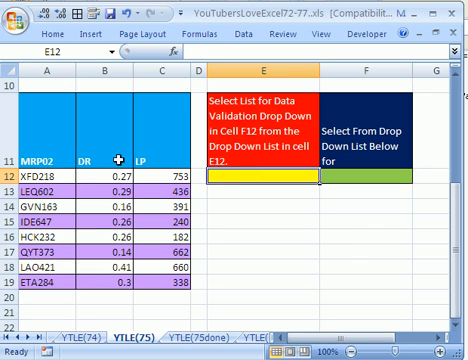
{"action": "mouse_move", "coordinate": [155, 158]}
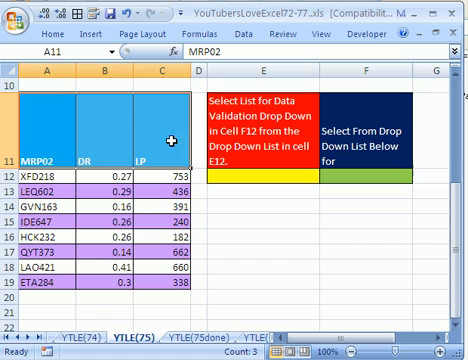
{"action": "mouse_move", "coordinate": [110, 95]}
{"action": "type", "text": "NamesDV"}
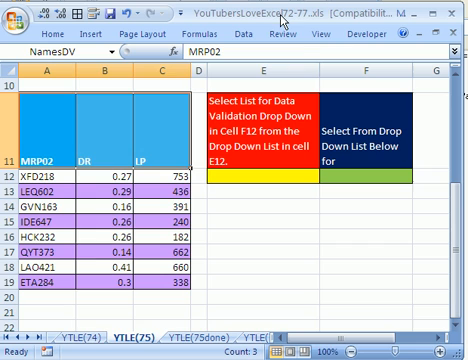
Step: Name the header range A11:C11 NamesDV via the Name Box
{"action": "left_click", "coordinate": [261, 180]}
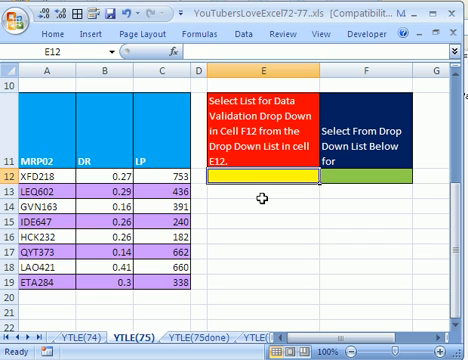
{"action": "mouse_move", "coordinate": [248, 48]}
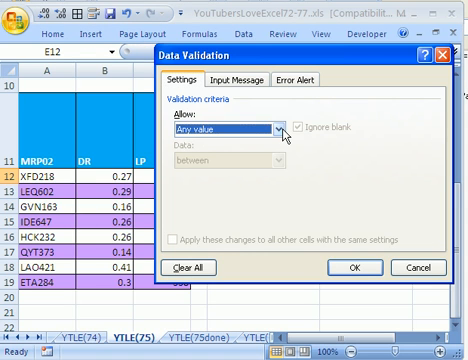
Step: Add a List validation sourced from =NamesDV to E12, then pick DR and LP
{"action": "left_click", "coordinate": [278, 131]}
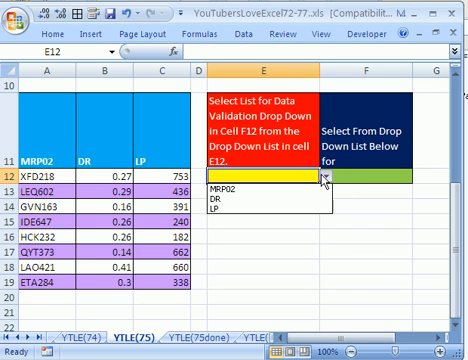
{"action": "left_click", "coordinate": [215, 197]}
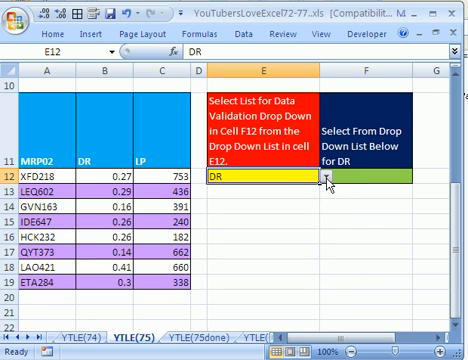
{"action": "left_click", "coordinate": [327, 179]}
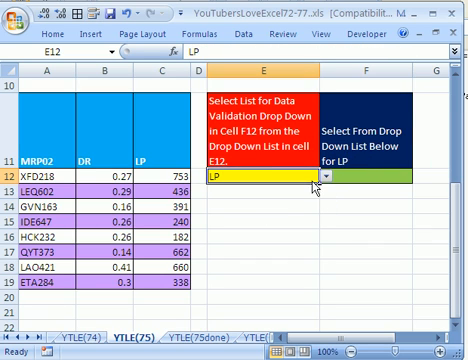
{"action": "left_click", "coordinate": [375, 178]}
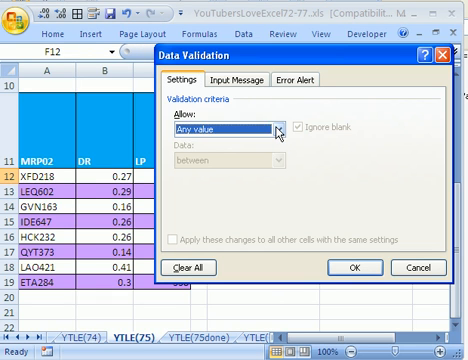
Step: Add a List validation with source =$E$12 to F12 and test its dropdown
{"action": "left_click", "coordinate": [283, 130]}
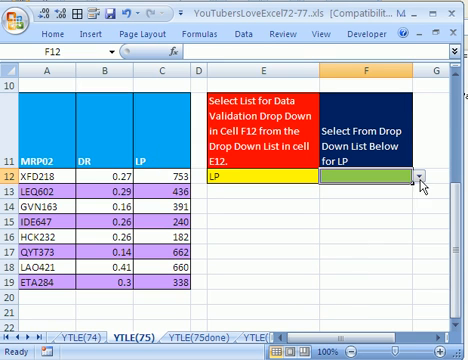
{"action": "left_click", "coordinate": [417, 174]}
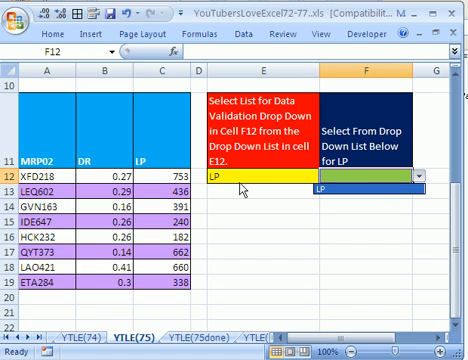
{"action": "mouse_move", "coordinate": [228, 185]}
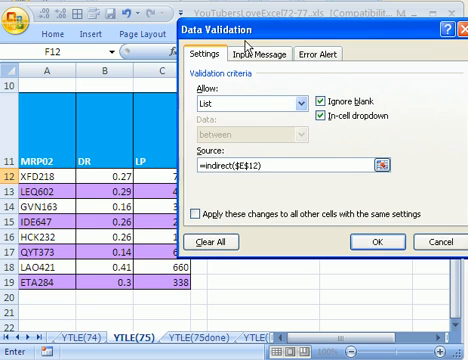
Step: Change F12's validation source to =INDIRECT($E$12)
{"action": "left_click", "coordinate": [375, 242]}
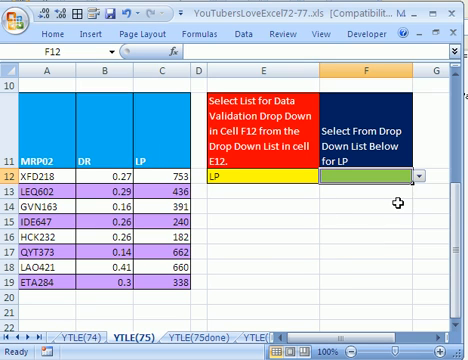
Step: Pick 391 in F12 for LP, switch E12 to DR, then pick 0.14
{"action": "left_click", "coordinate": [416, 176]}
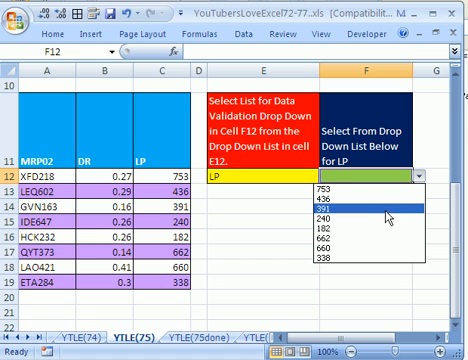
{"action": "left_click", "coordinate": [328, 198]}
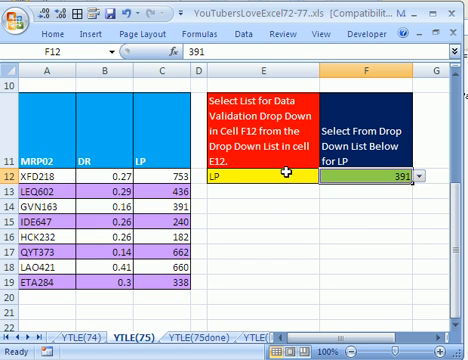
{"action": "left_click", "coordinate": [318, 179]}
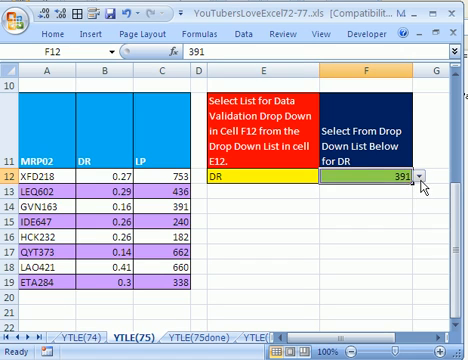
{"action": "left_click", "coordinate": [424, 177]}
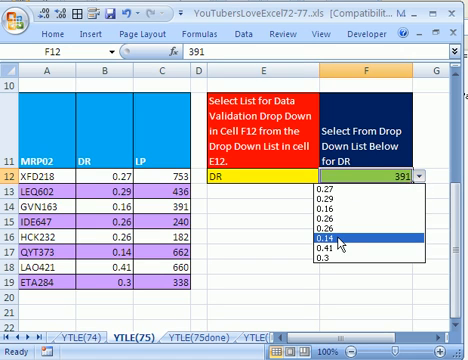
{"action": "left_click", "coordinate": [325, 238]}
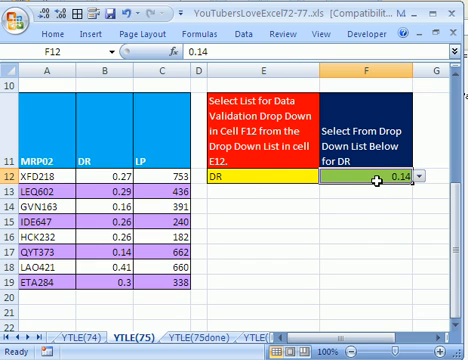
{"action": "left_click", "coordinate": [255, 178]}
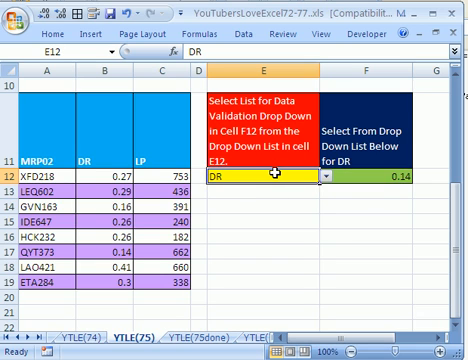